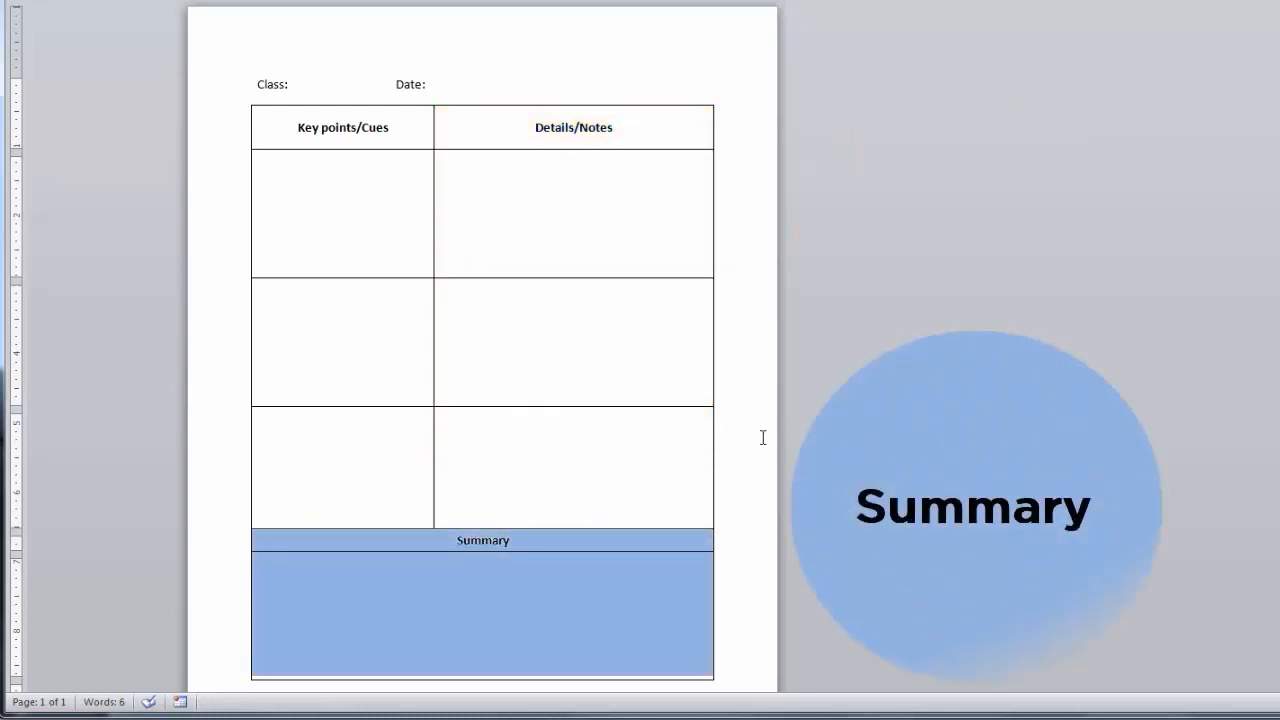
Enter the 'Beat Procrastination' heading to start the numbered procrastination notes.
type("Beat Procrastination:")
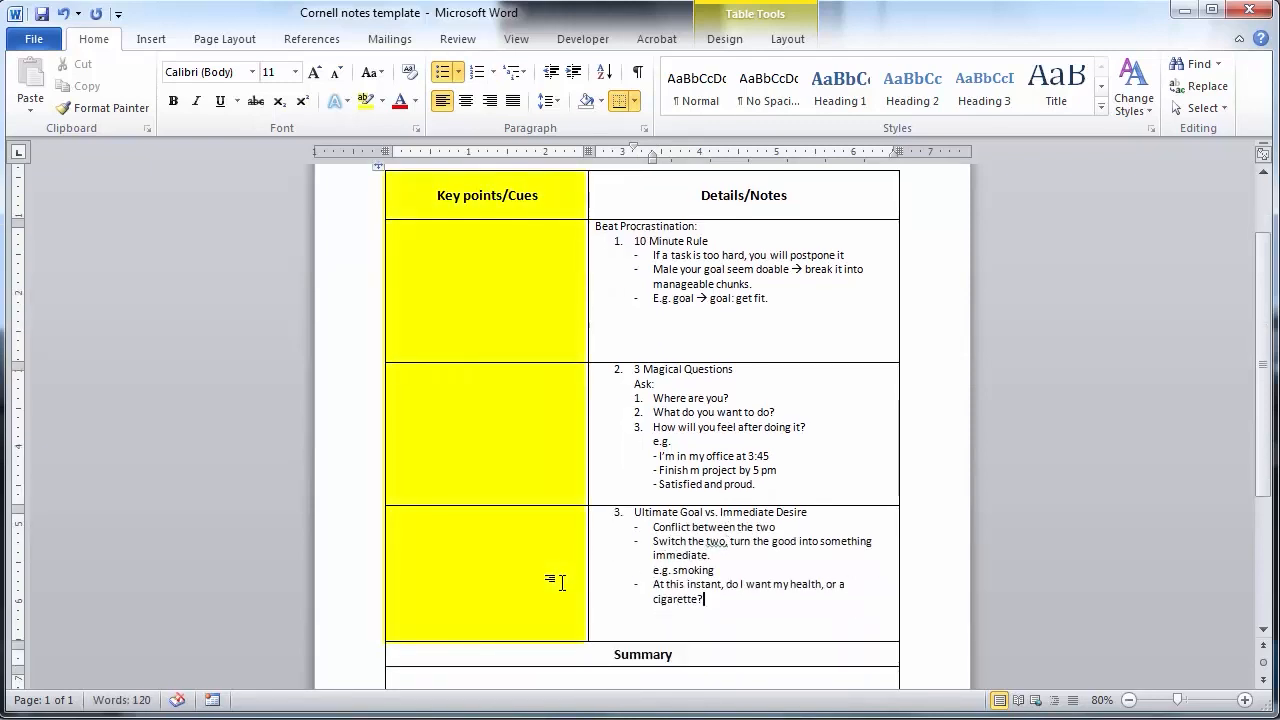
mouse_move(522, 560)
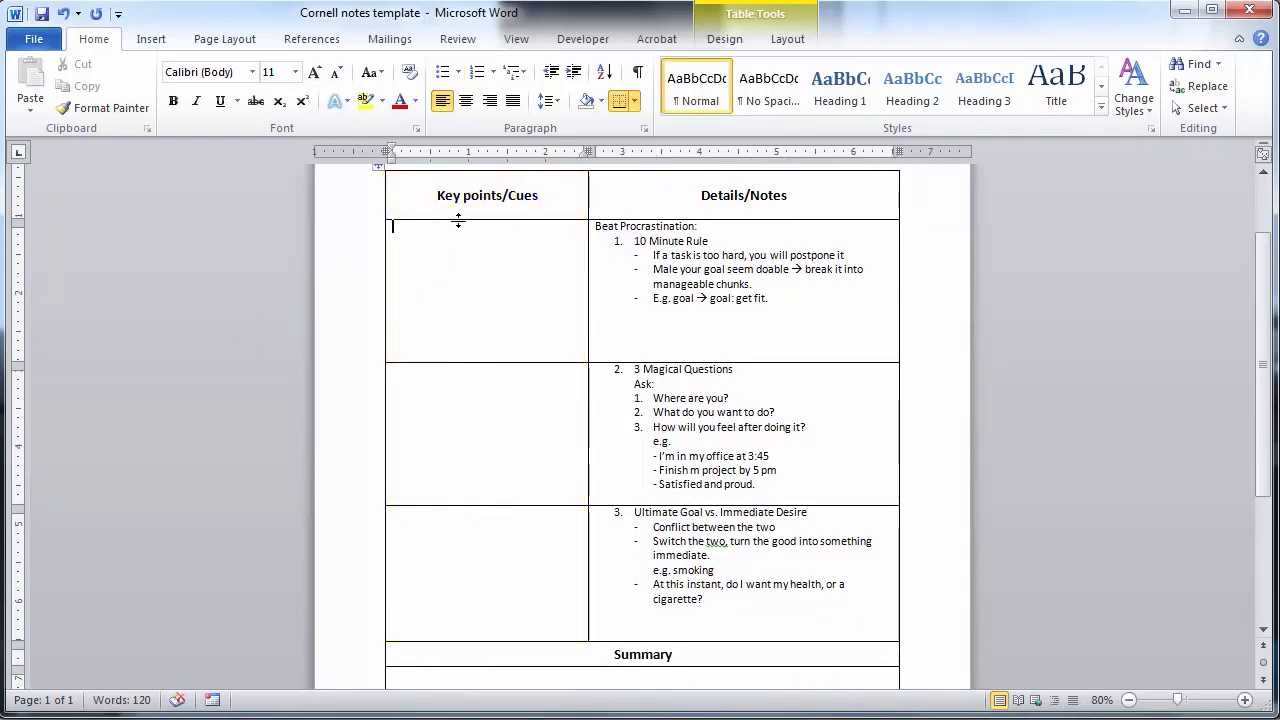
Write the cue questions 'What are 3 ways to beat procrastination' and 'What does the 10 minute rule involve'.
type("What are 3 ways")
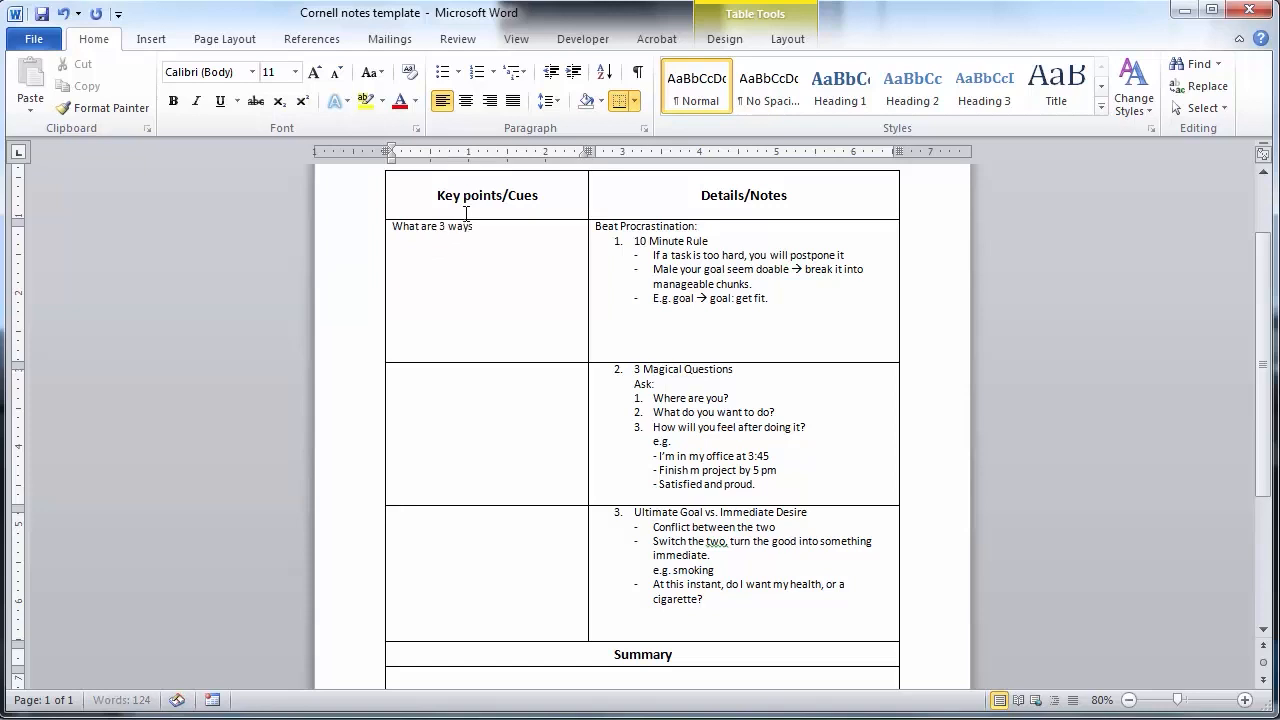
type("to beat procrastinati")
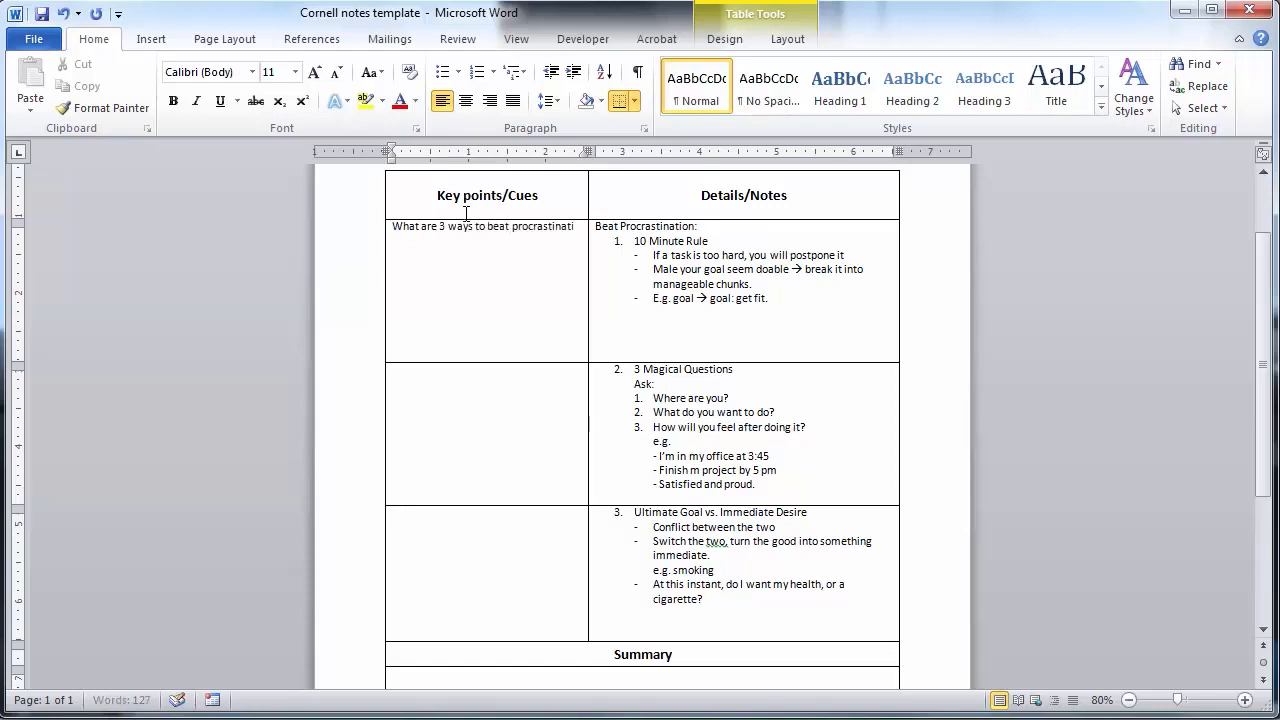
type("What does the 10 min")
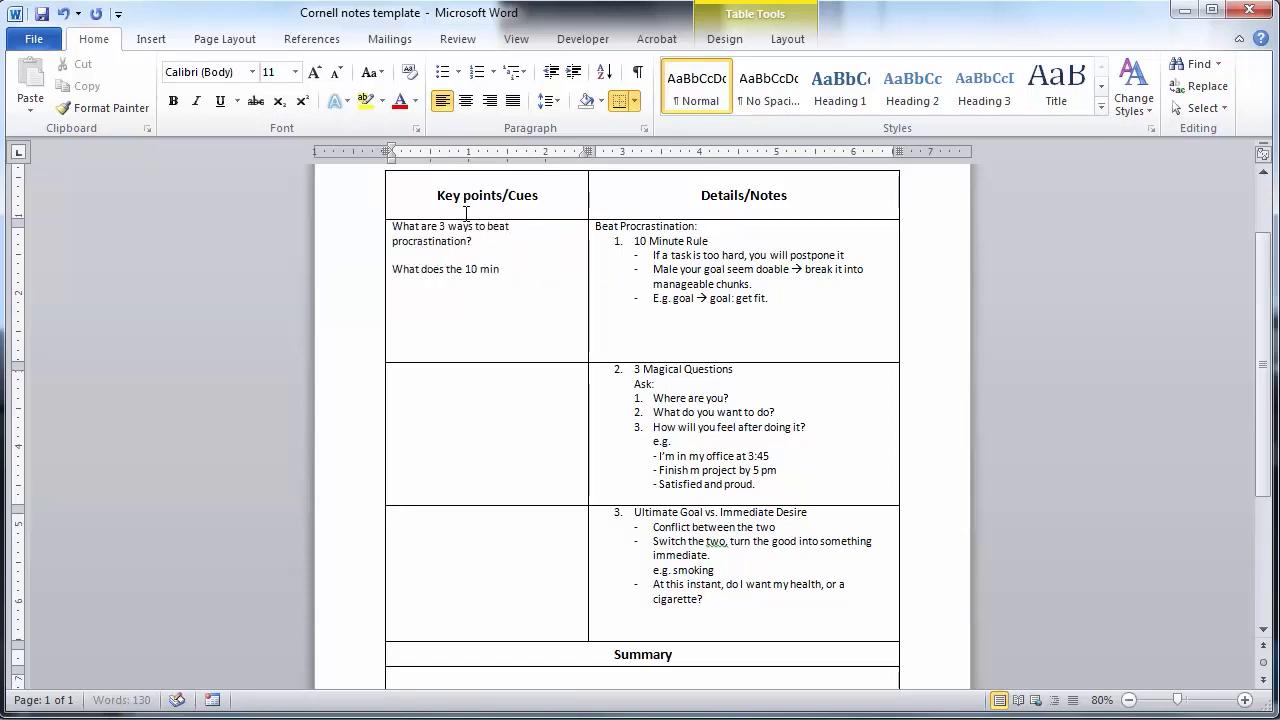
type("ute rule involve?")
left_click(486, 434)
type("What are the 3 magical questions")
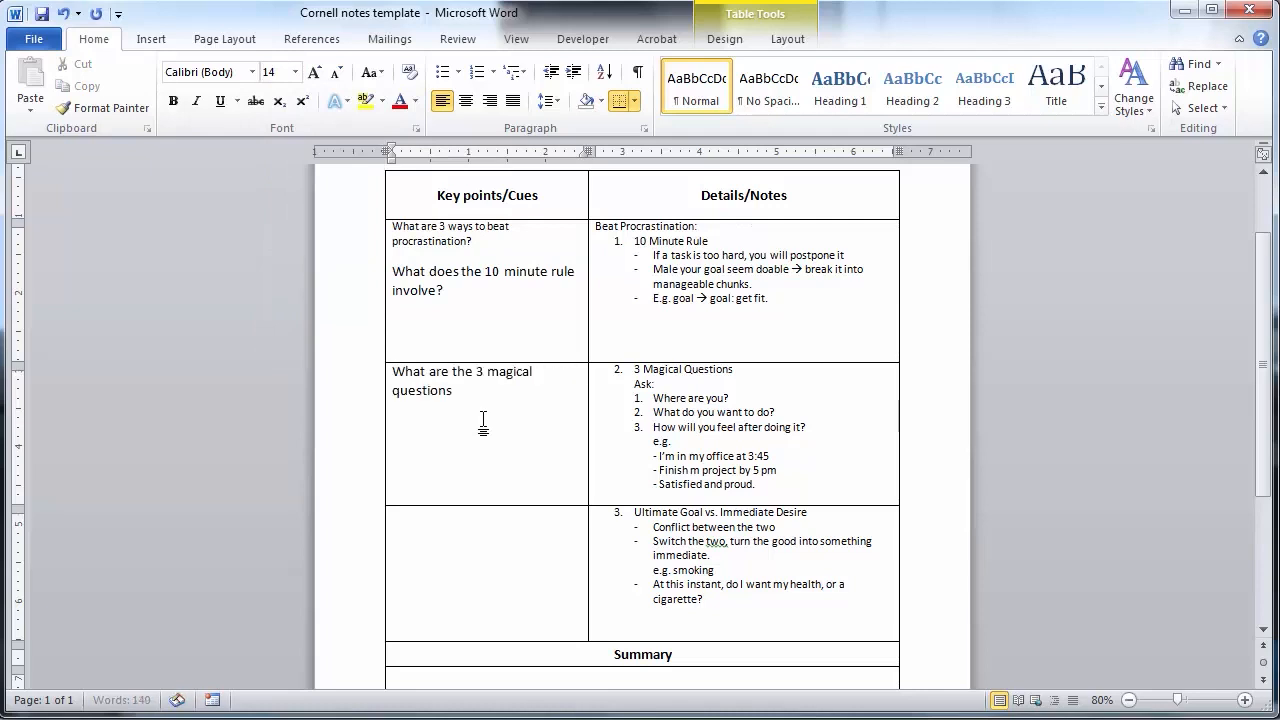
Write the cue question "How does a person use 'ultimate goal vs. immediate desire'?".
type("How does")
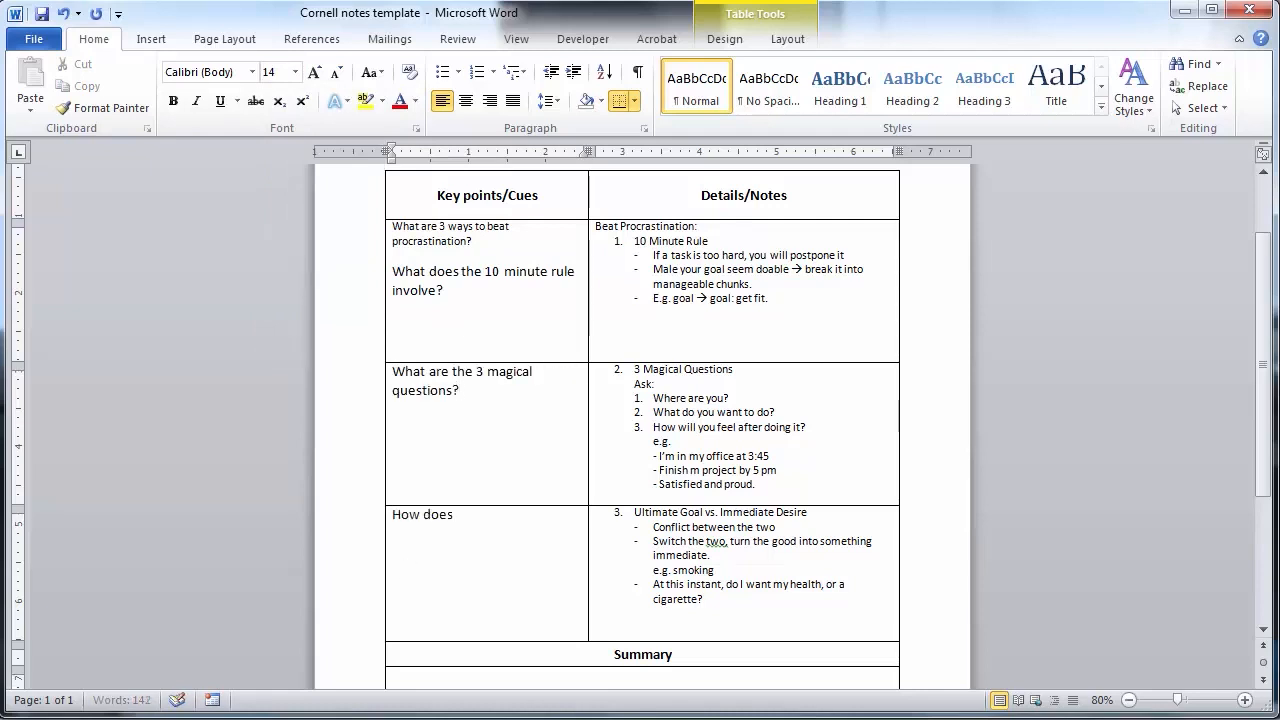
type("a person use 'ul")
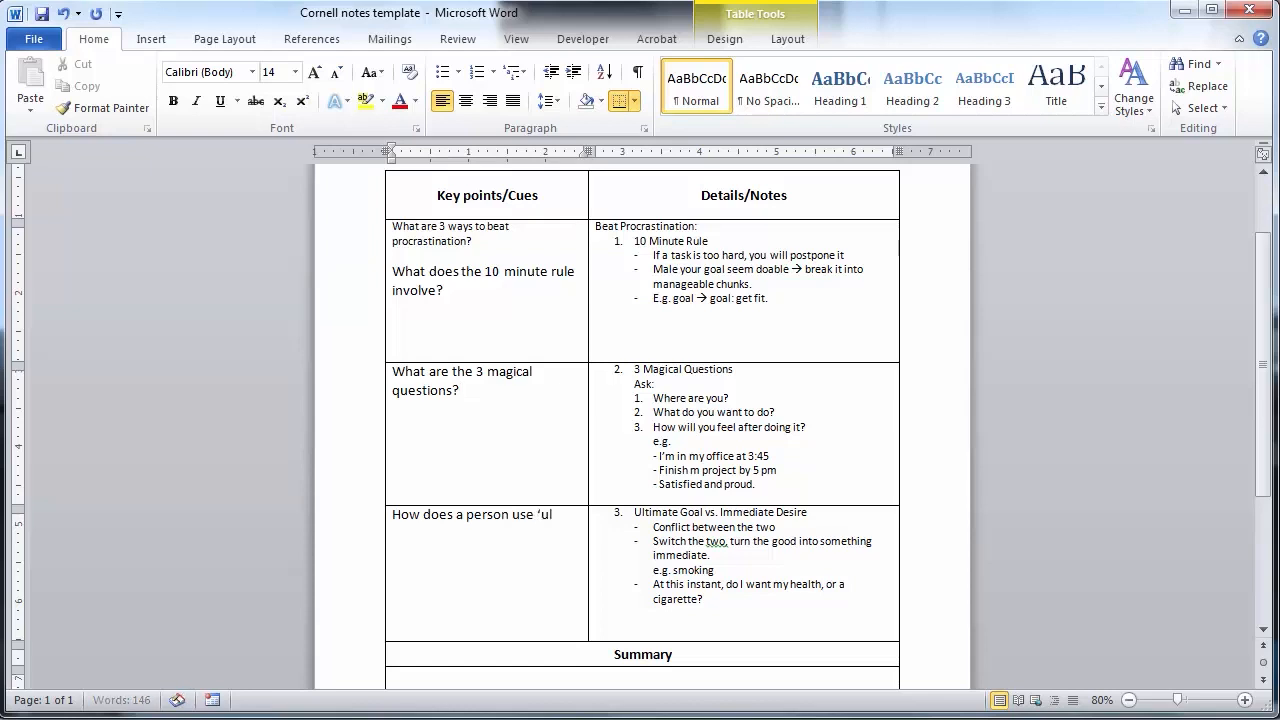
type("ultimate goal vs.")
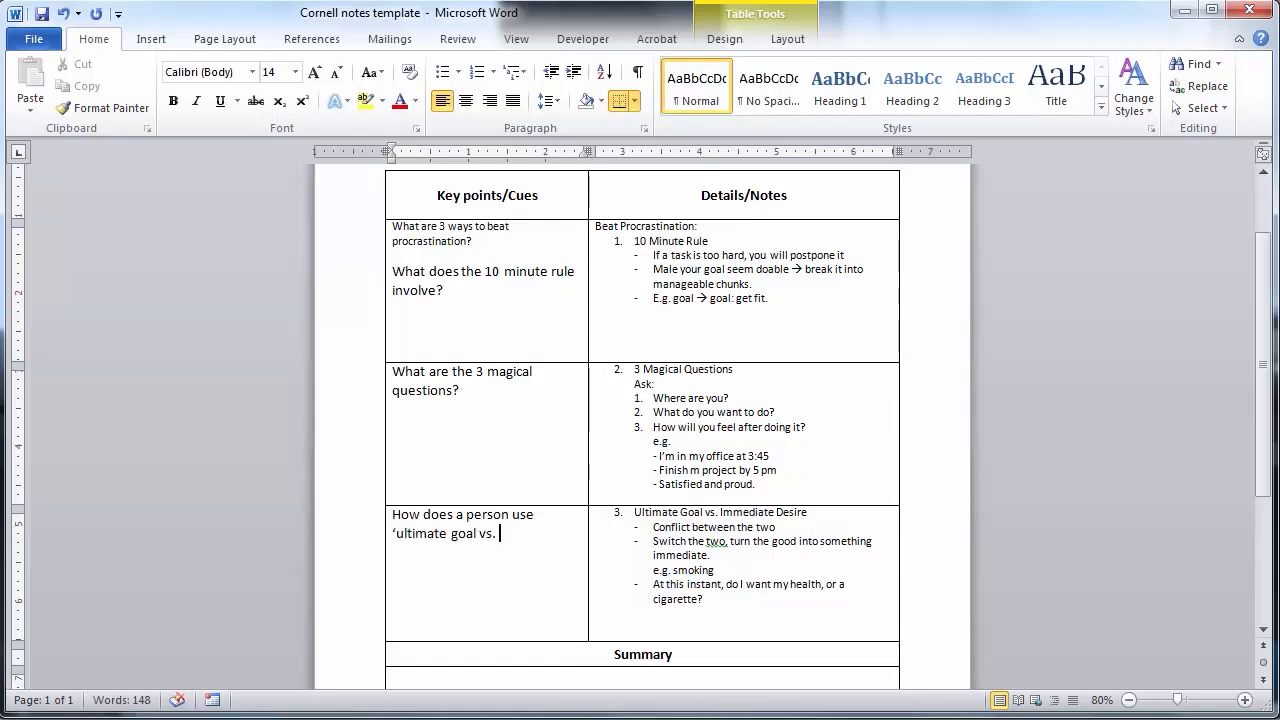
type("immediate desire.")
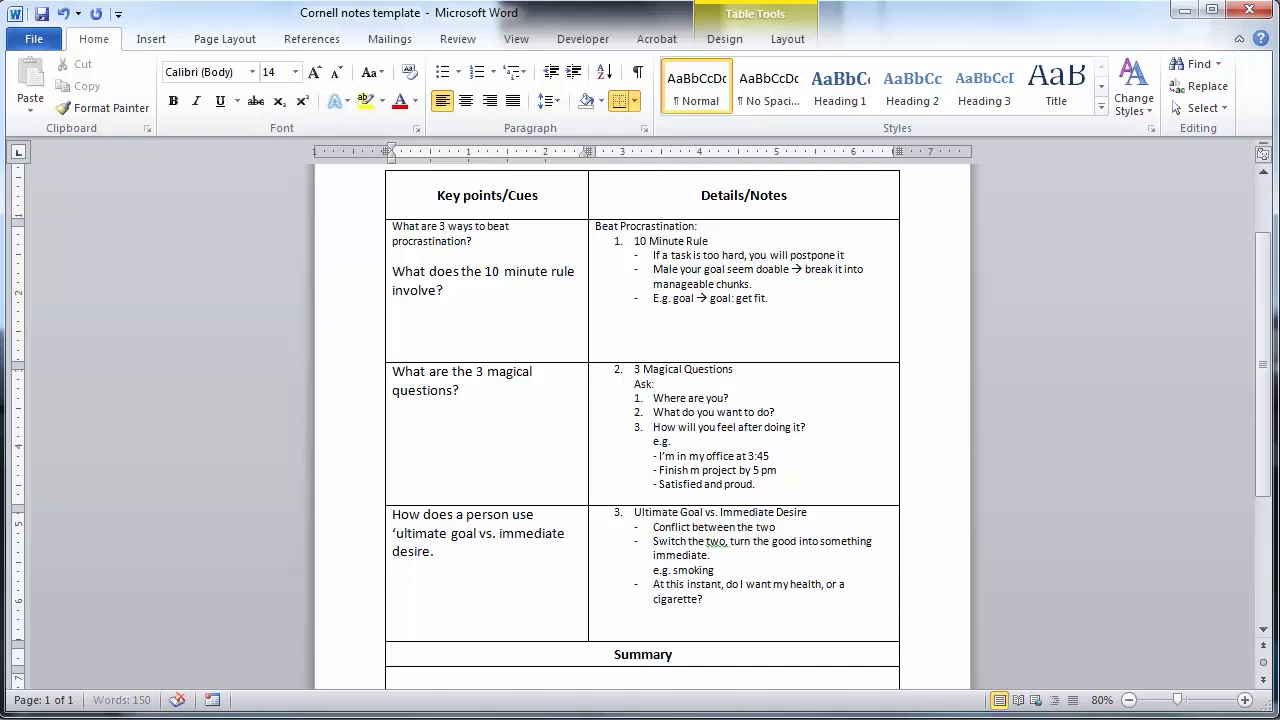
type("'?")
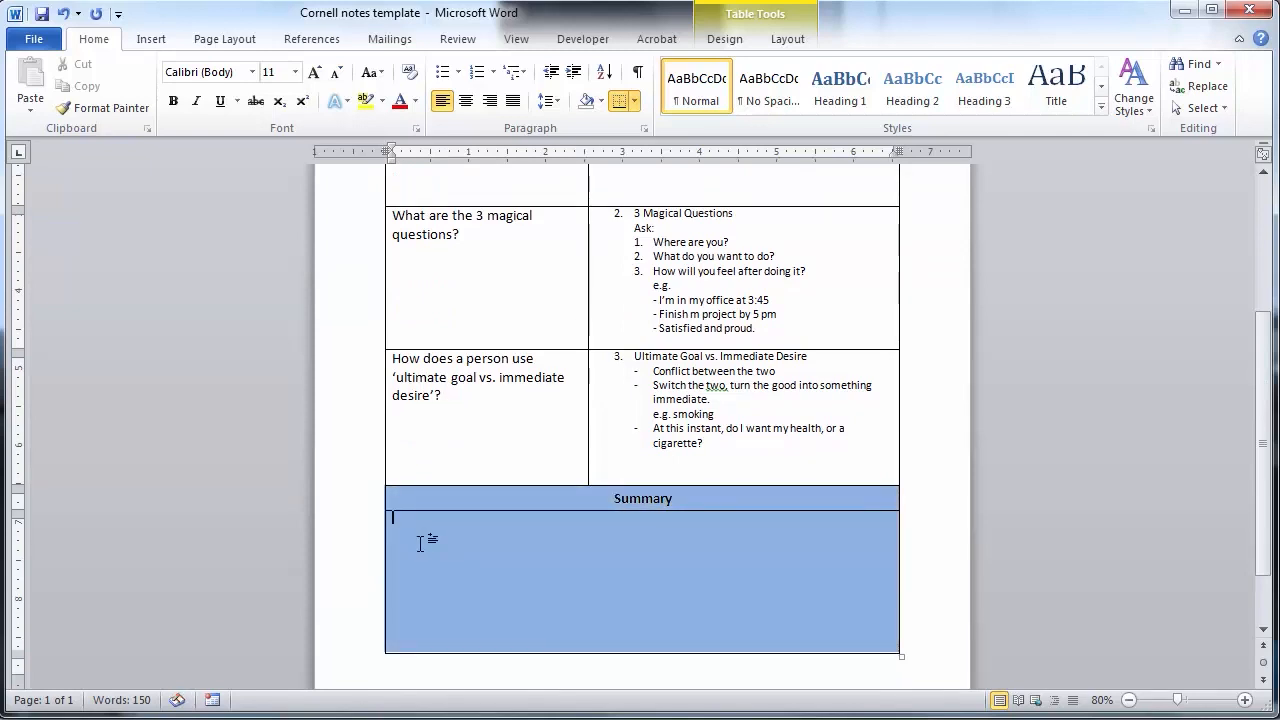
Write the summary about having strategies to get back on track, then view the whole page zoomed out.
type("When you are putting off a task, it’s important to")
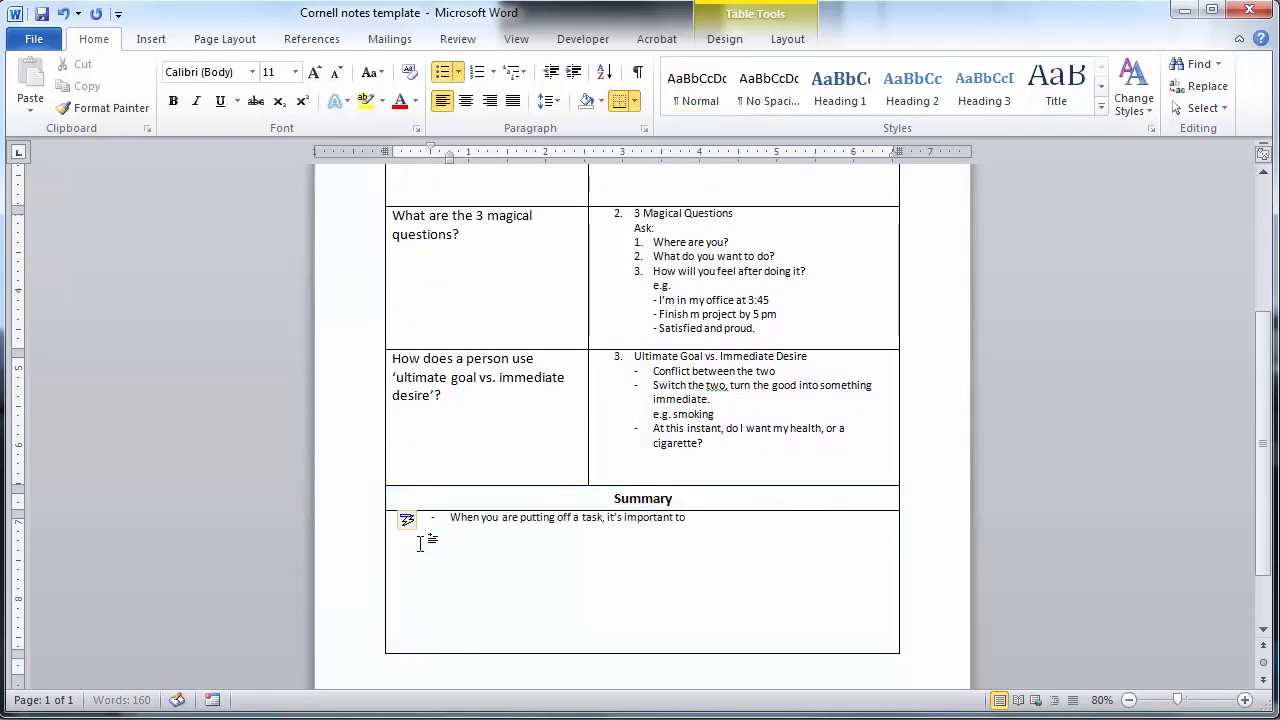
type("have some strategies to get back on track.")
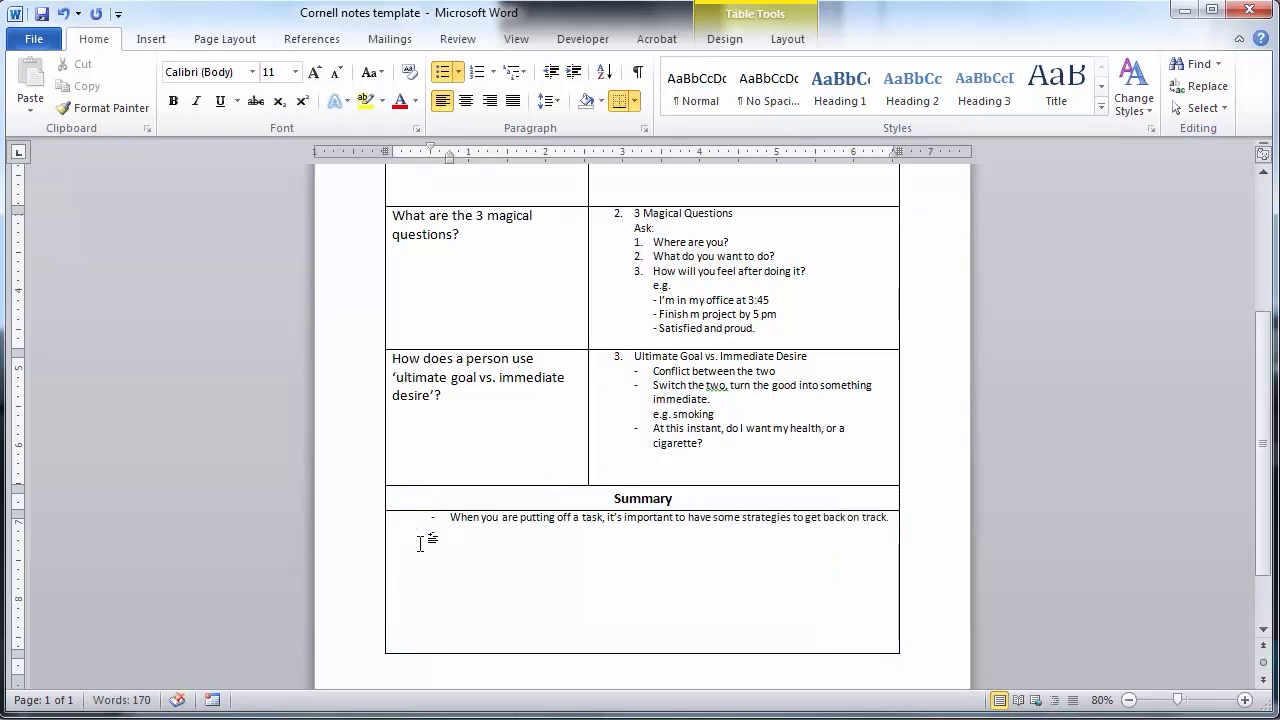
left_click(572, 72)
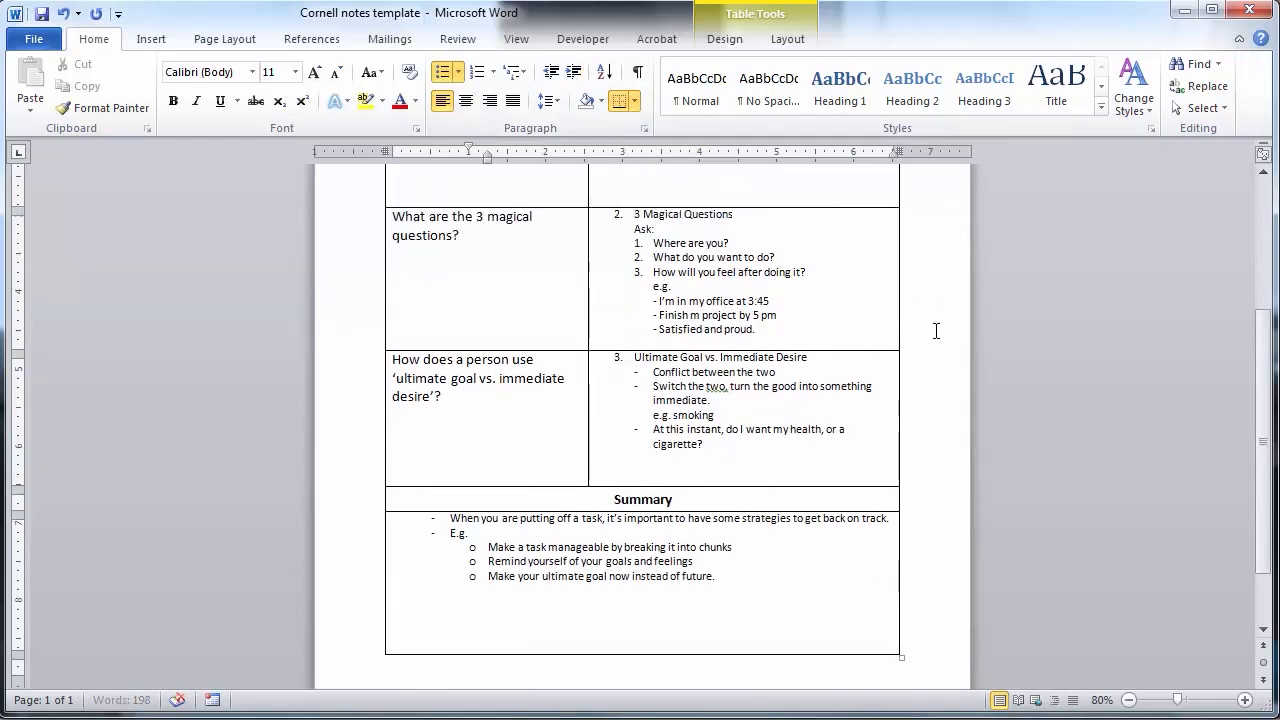
left_click(1128, 700)
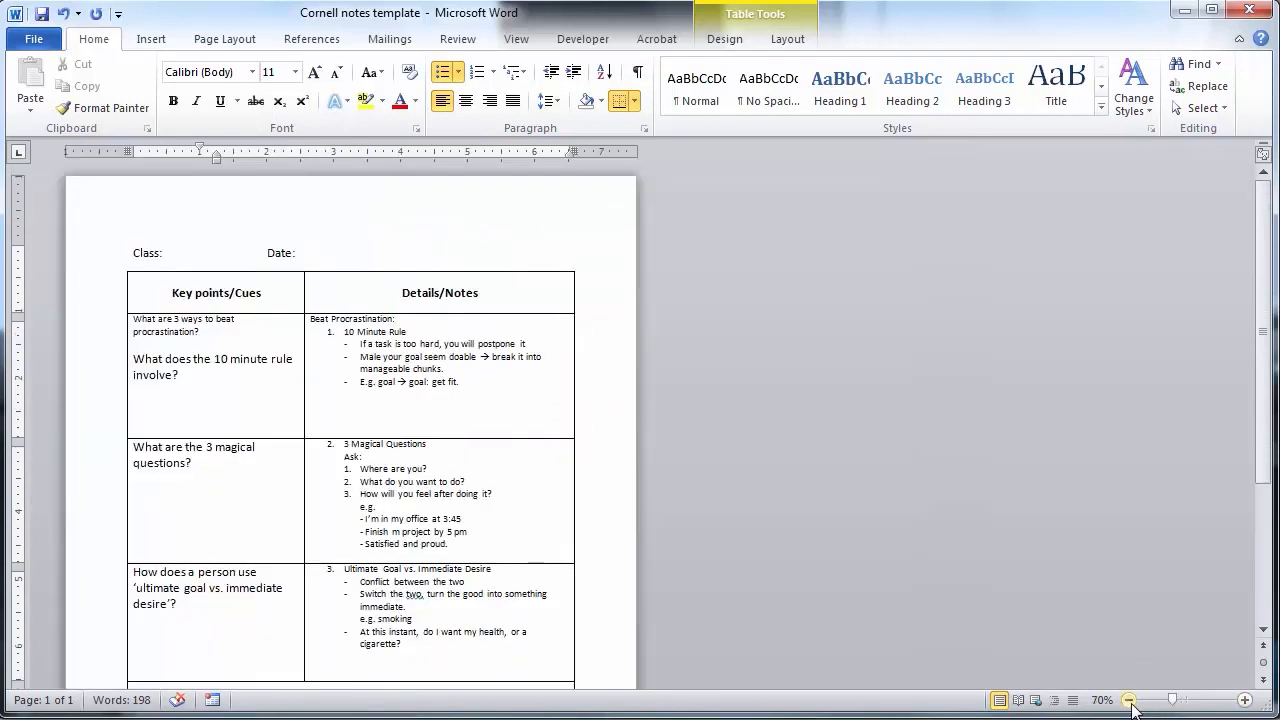